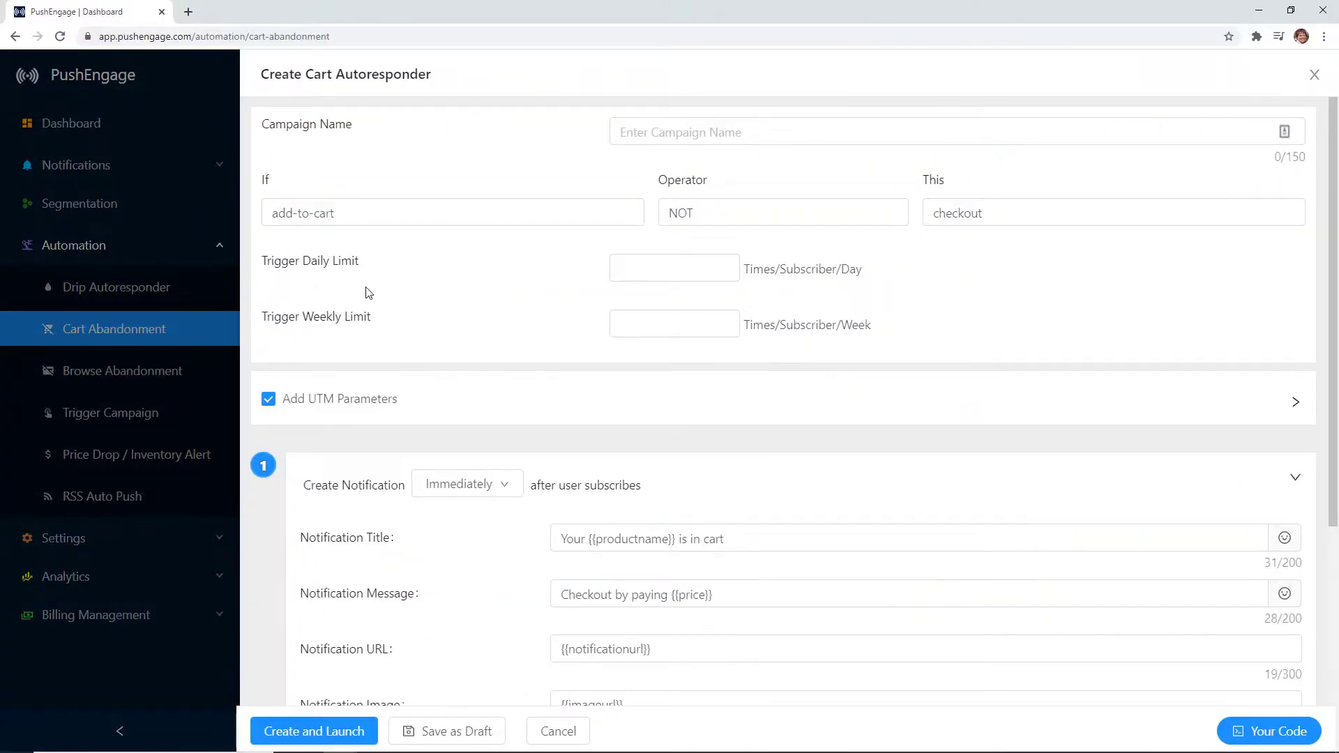
Step: Follow the animated flow from abandoned cart through the 15% discount notification to Completed Conversion
click(854, 132)
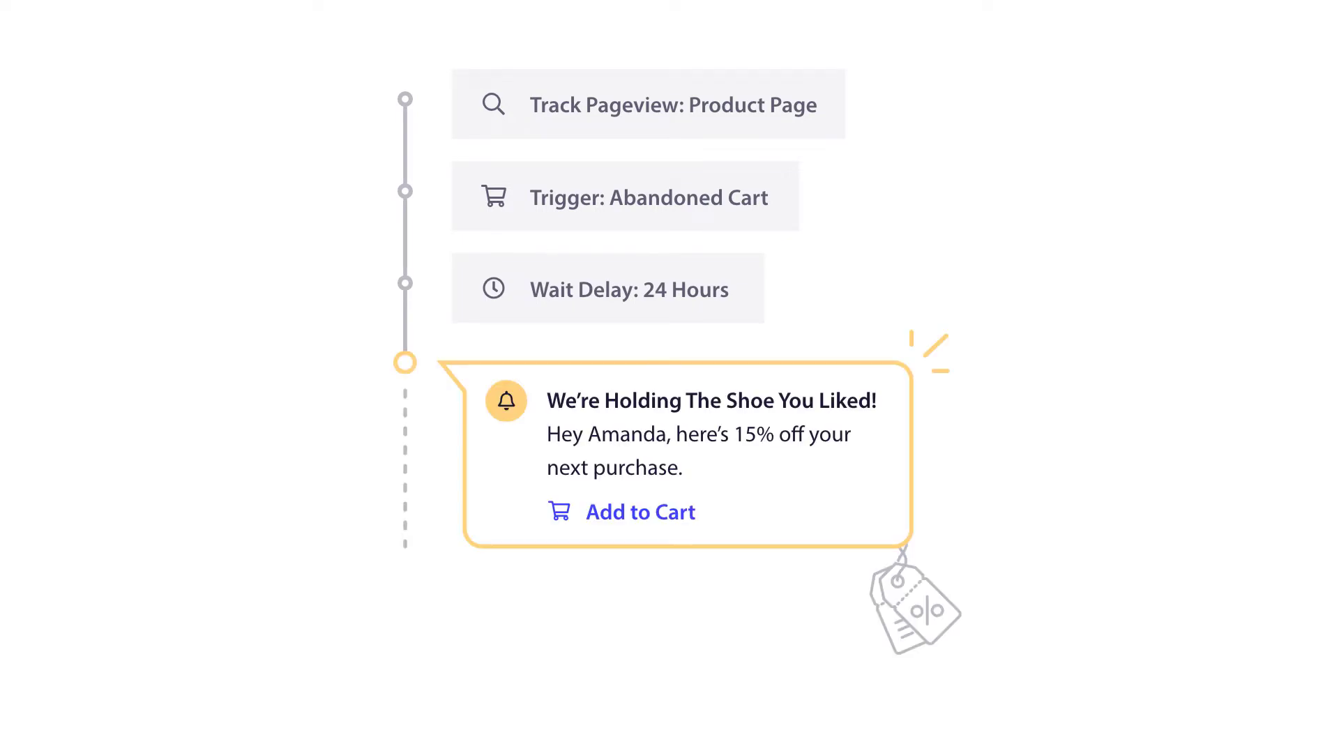
click(639, 511)
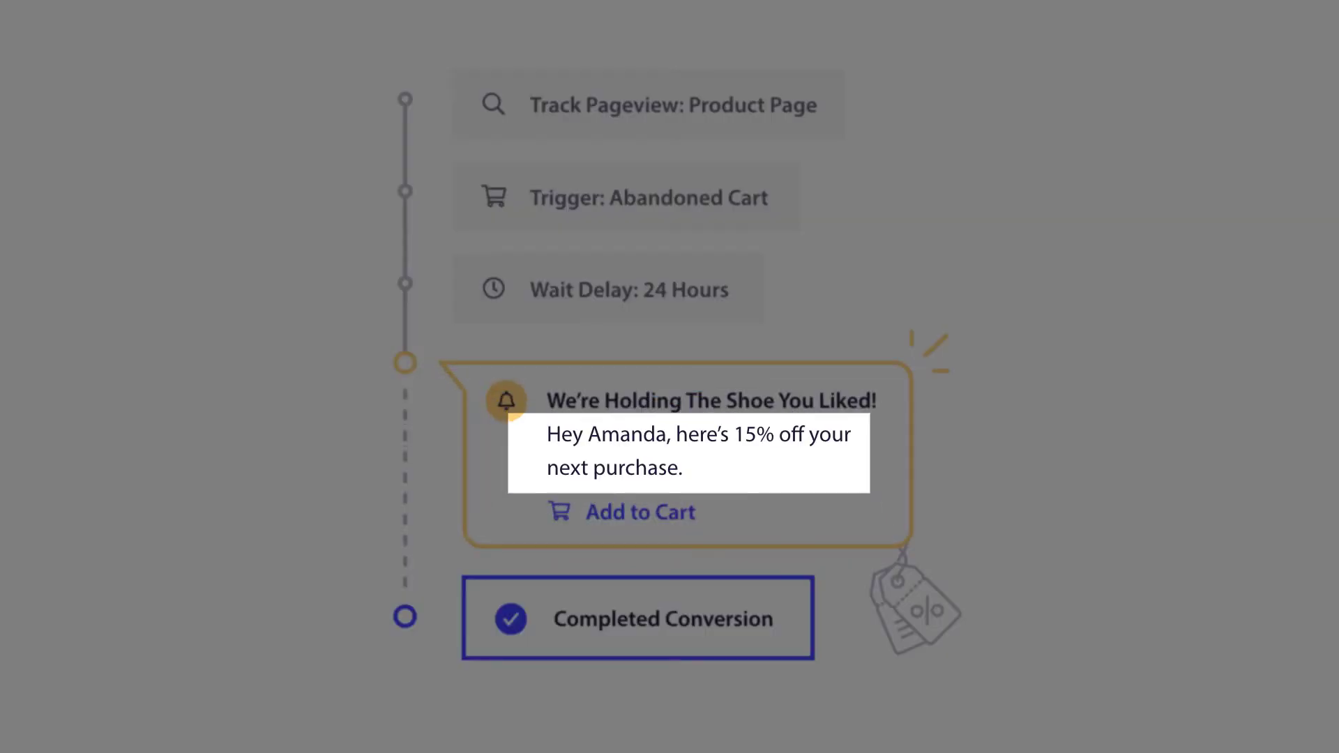